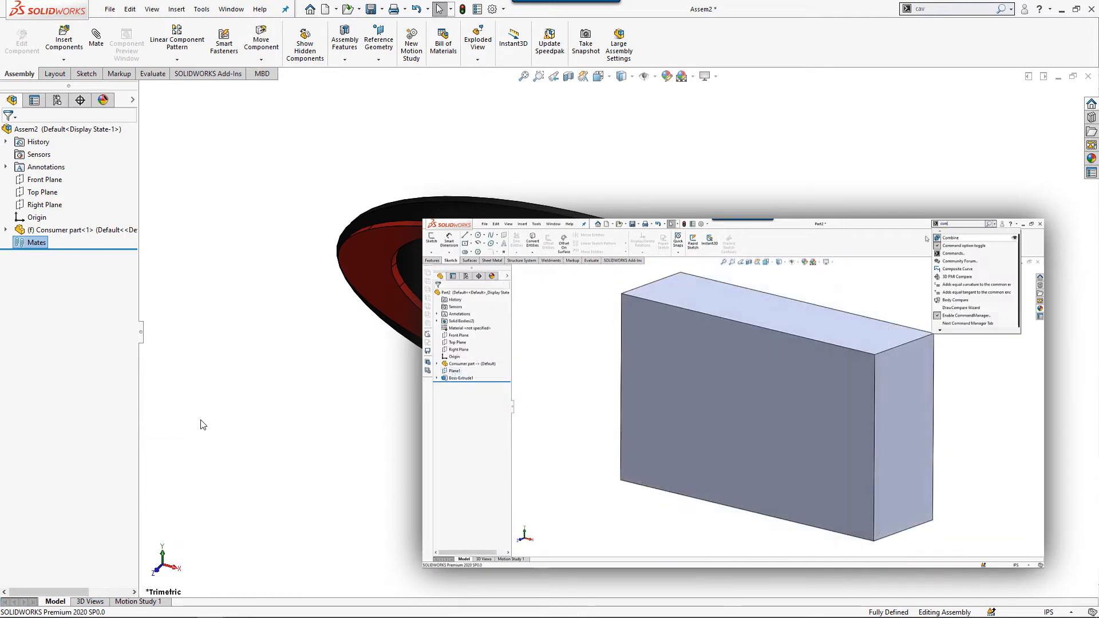
Step: Place the new virtual part Part3 in the assembly beside the consumer logo part
click(952, 238)
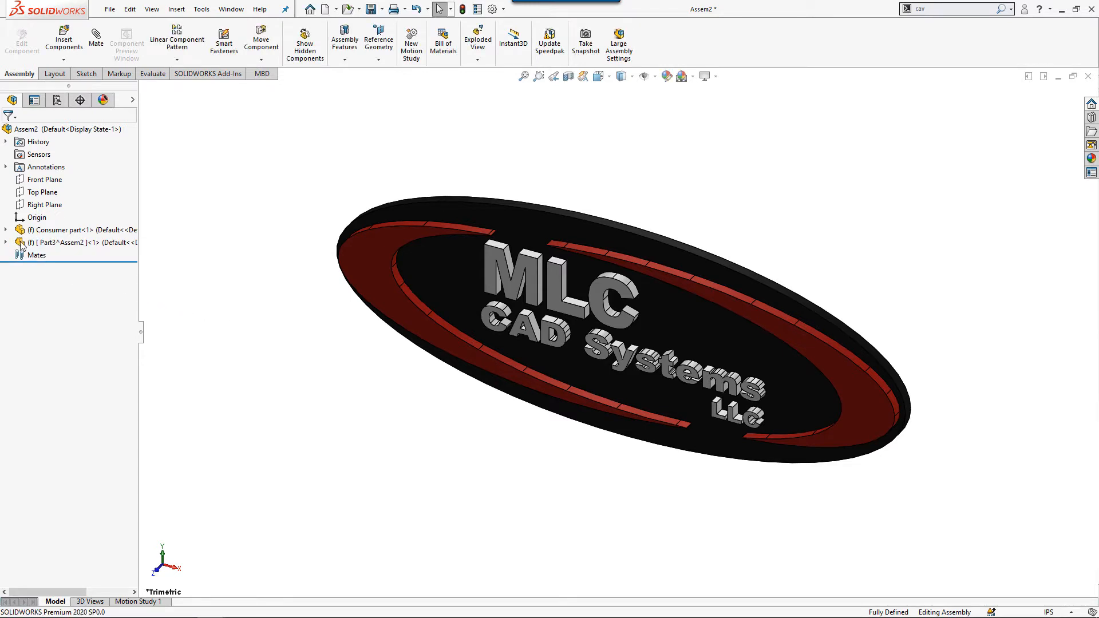
Step: Edit Part3 in the context of the assembly from its FeatureManager entry
right_click(70, 242)
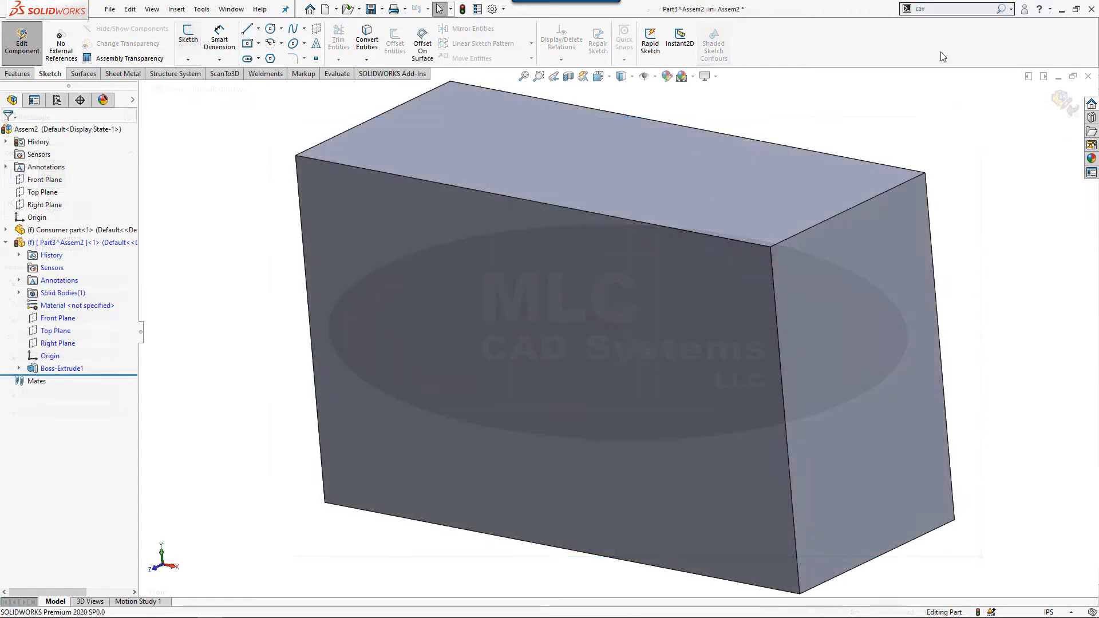
Step: Start a Cavity via the 'cav' search and select Consumer part-1 as its design component
text(cav)
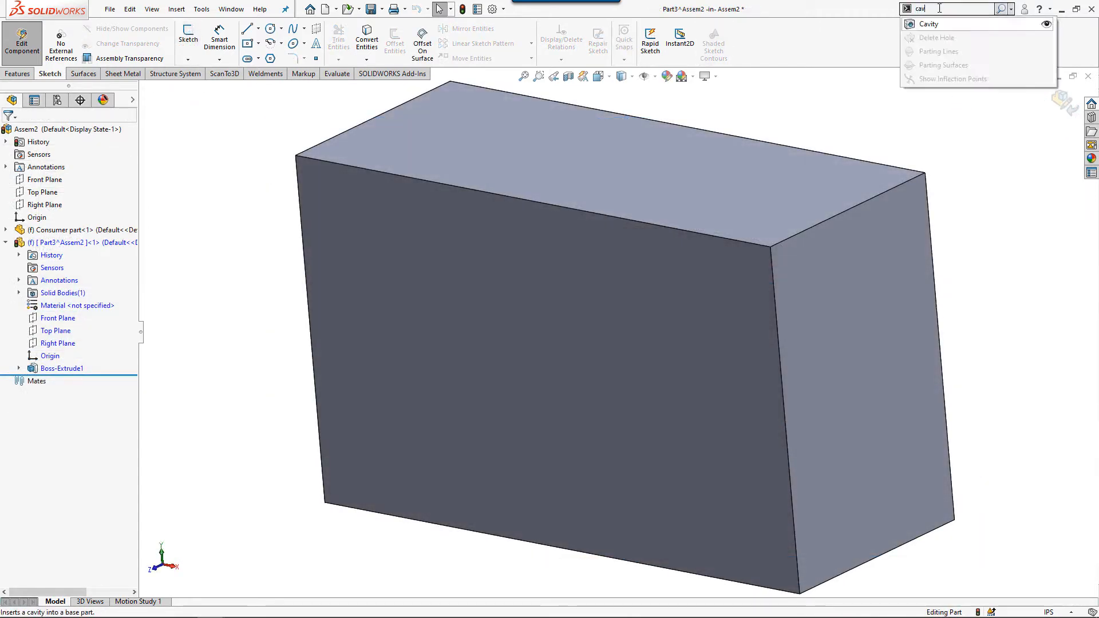
click(928, 24)
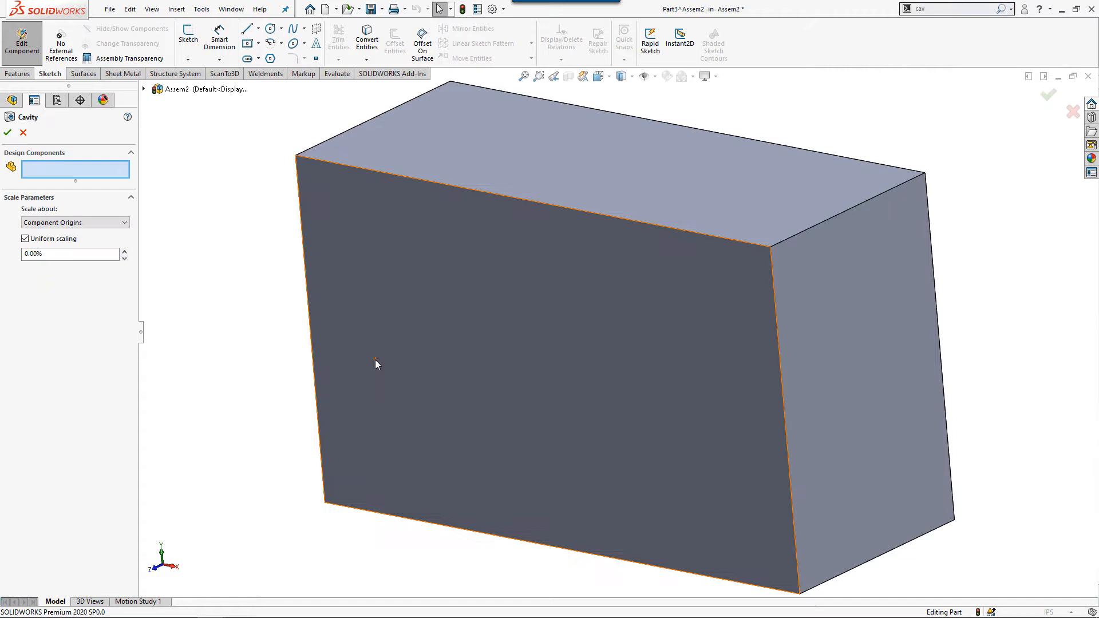
click(144, 90)
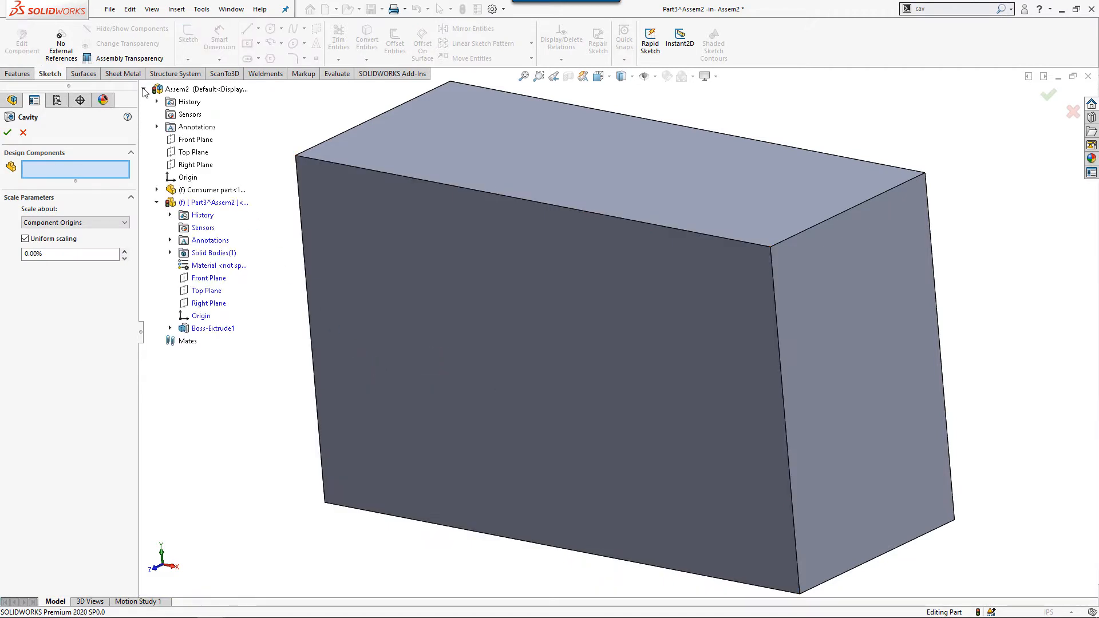
click(213, 190)
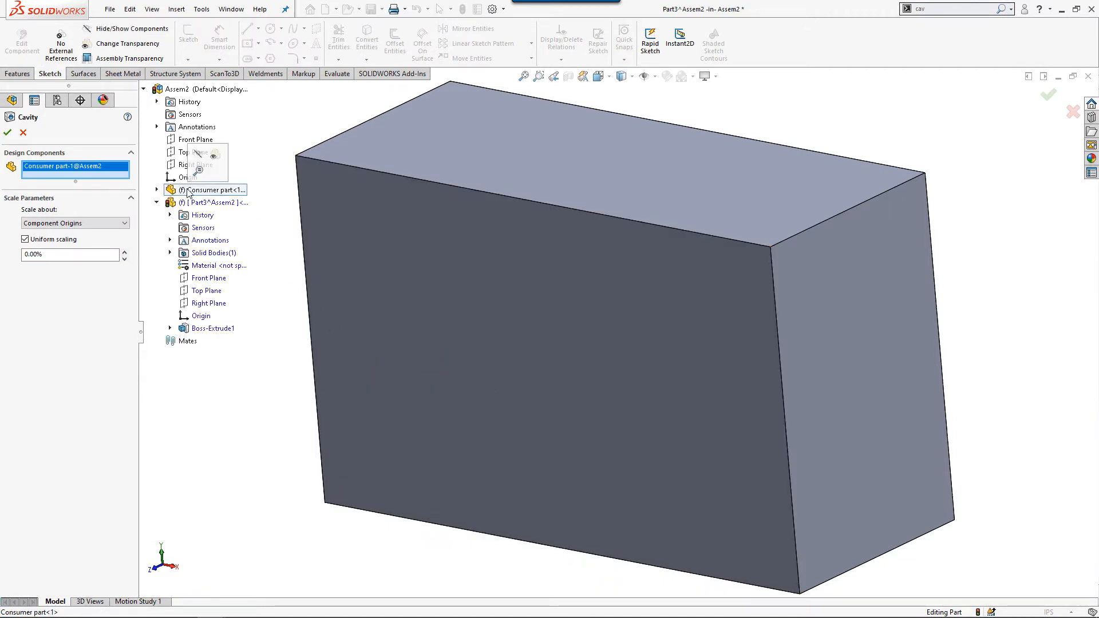